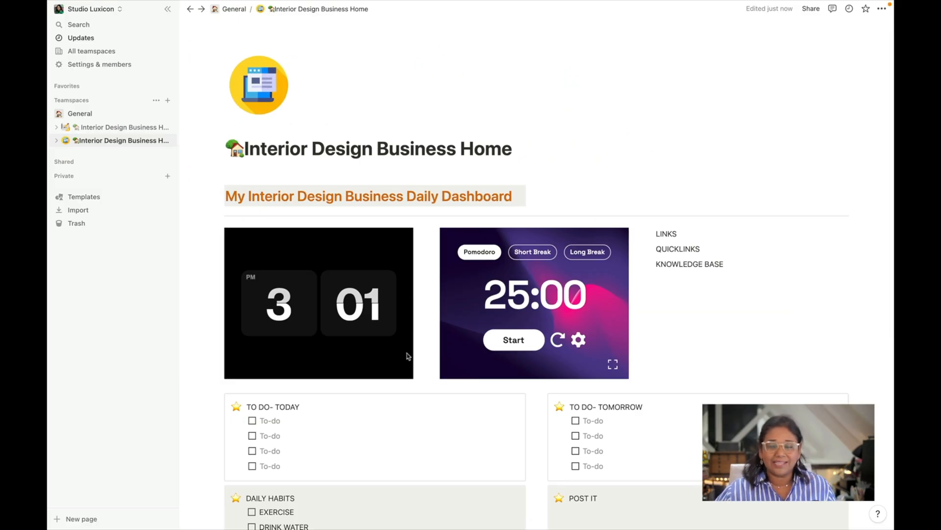
# Open the Contacts database from the dashboard and browse its Suppliers and Clients views
pyautogui.scroll(-3)
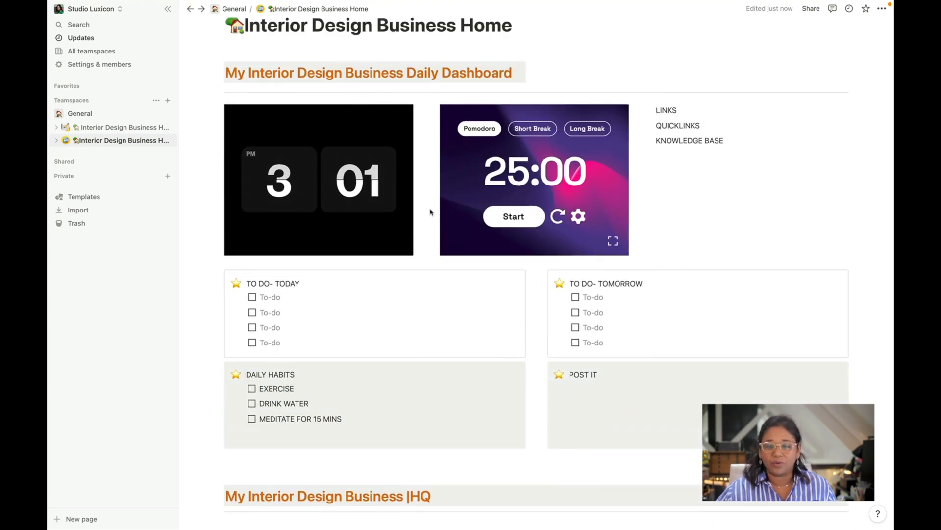
pyautogui.moveTo(731, 105)
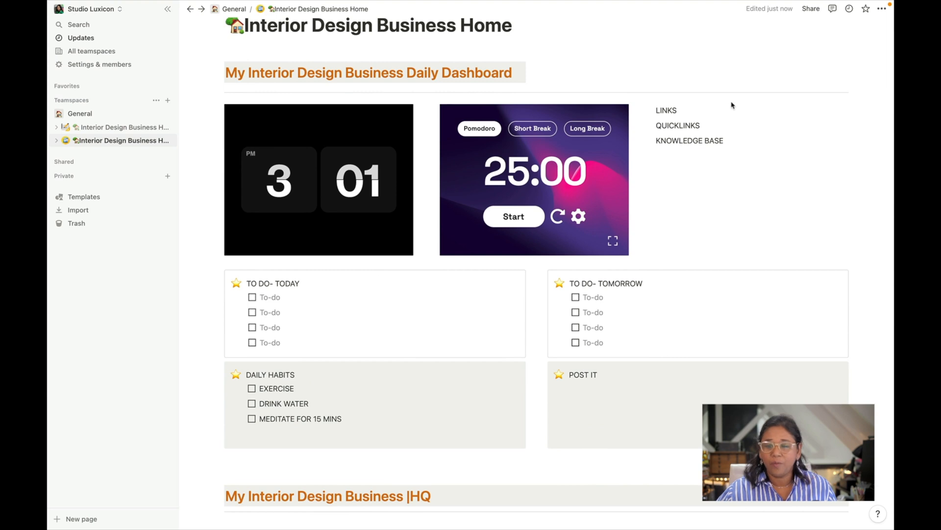
pyautogui.moveTo(752, 105)
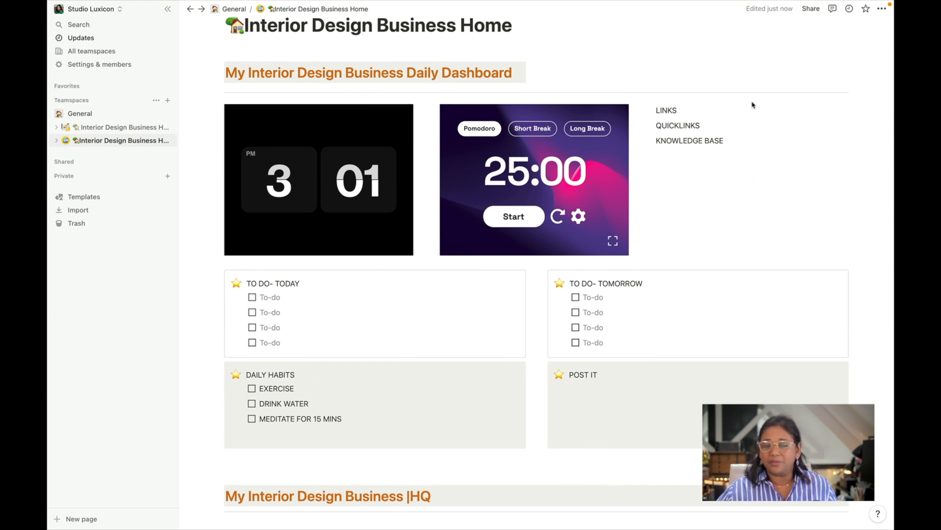
pyautogui.scroll(-3)
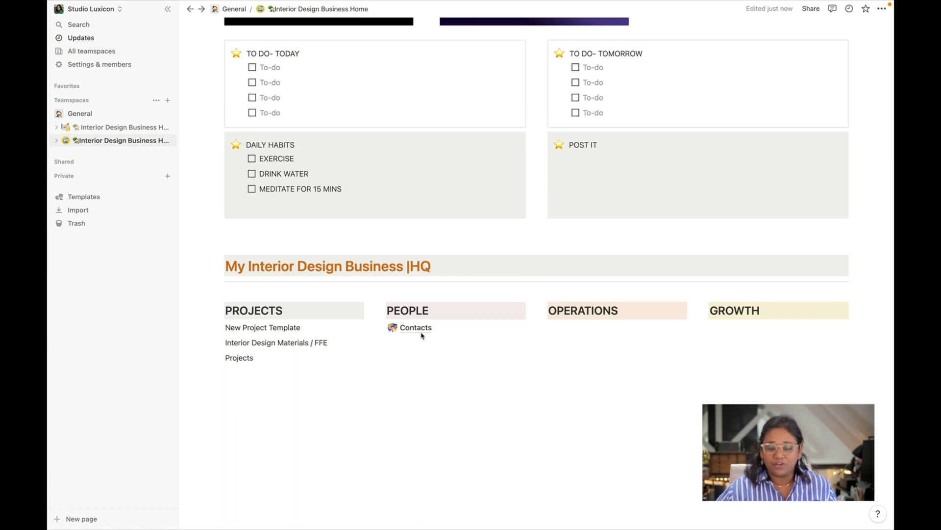
pyautogui.click(414, 327)
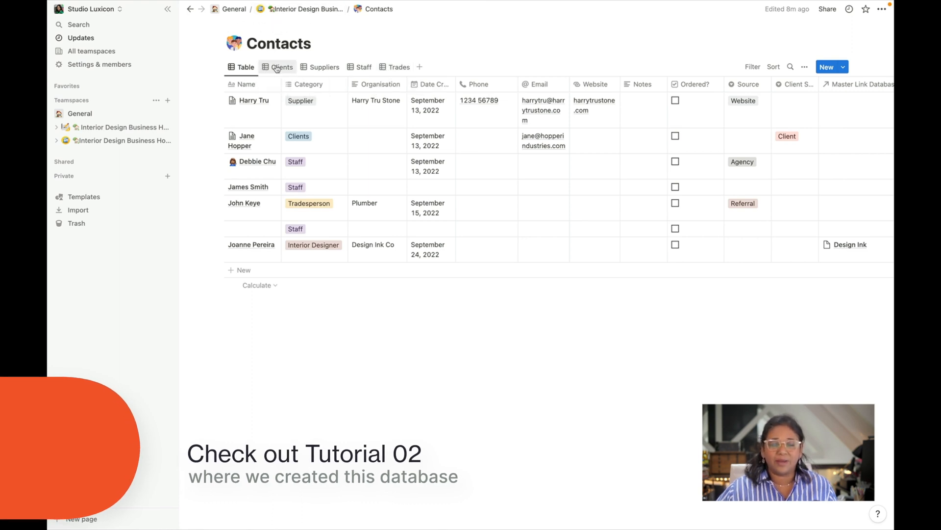
pyautogui.click(282, 67)
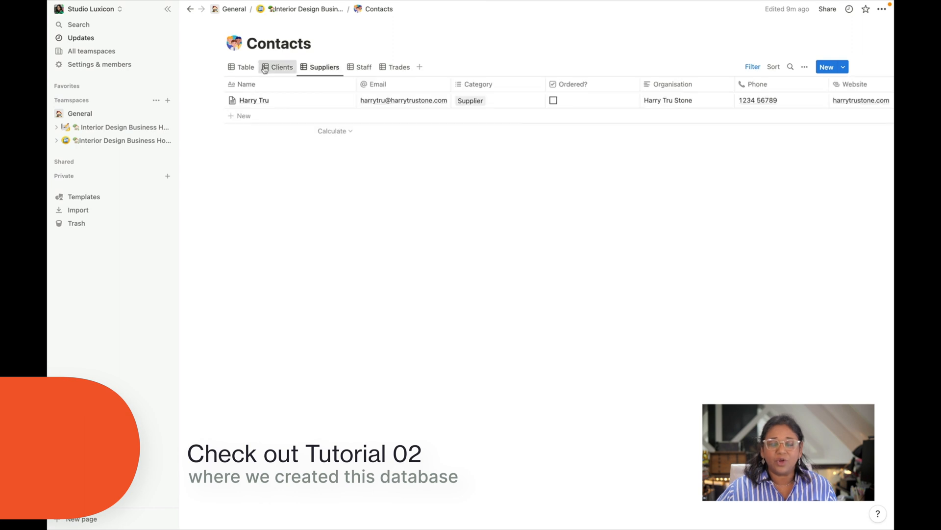
pyautogui.click(282, 67)
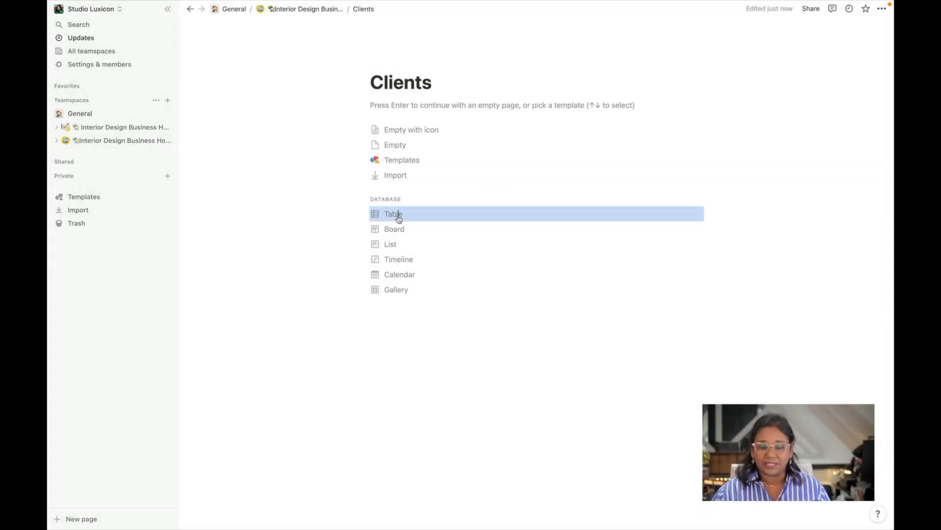
# Make the Clients page a table showing Contacts' existing Clients view, and add a page icon
pyautogui.click(393, 213)
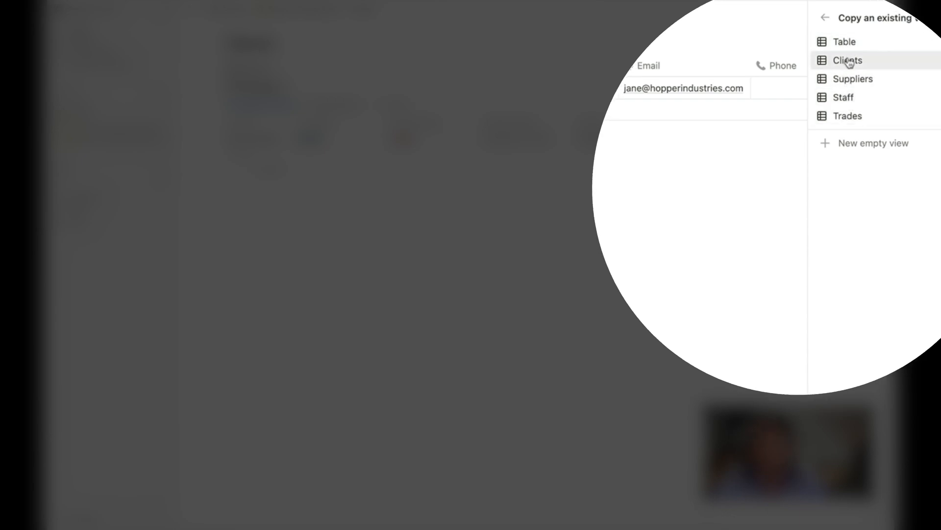
pyautogui.click(847, 59)
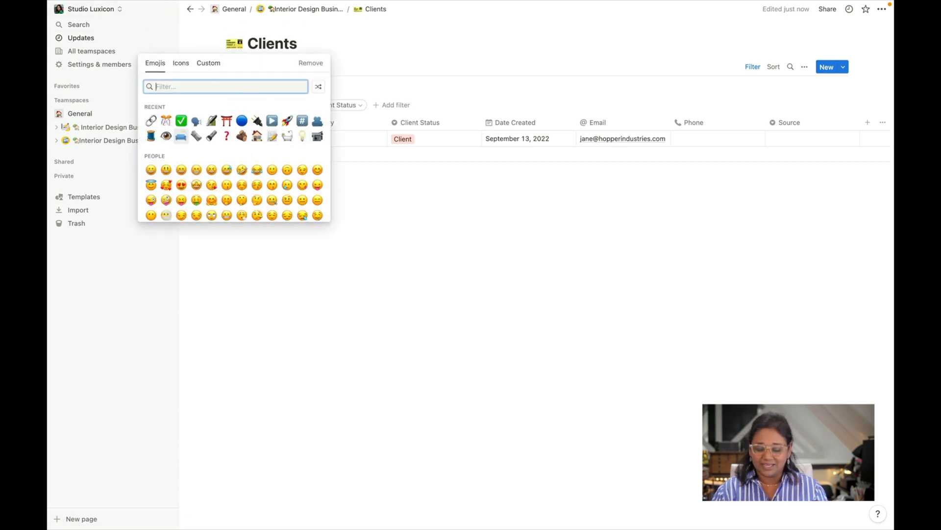
pyautogui.write('lad')
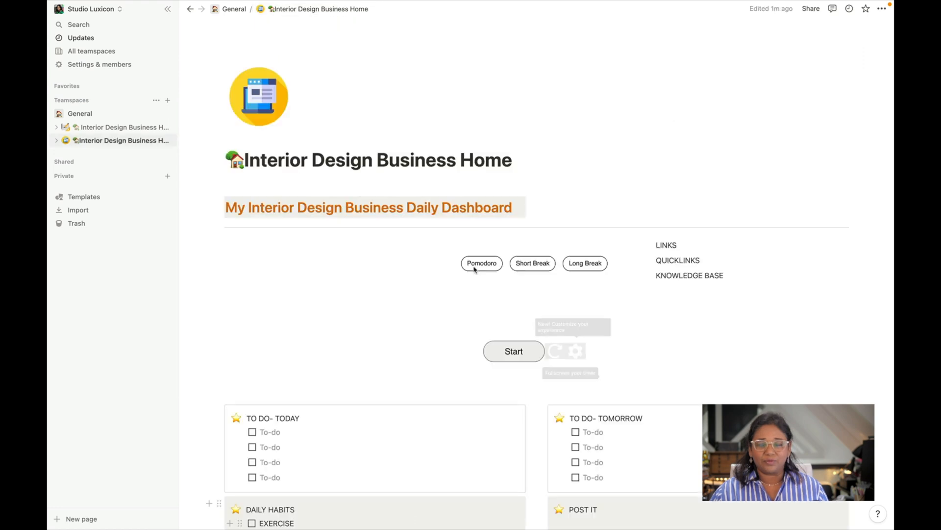
# Create a Trades page showing a linked copy of Contacts' Trades view
pyautogui.scroll(-3)
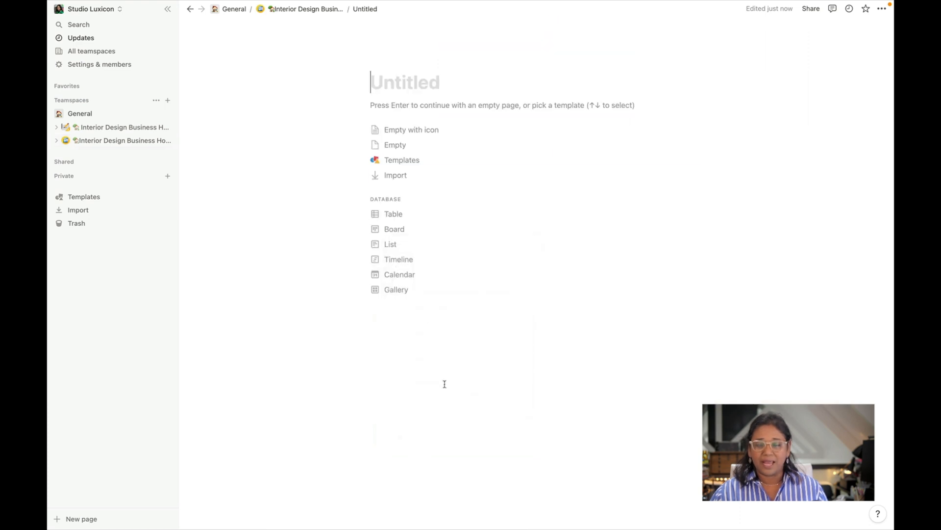
pyautogui.write('Trades')
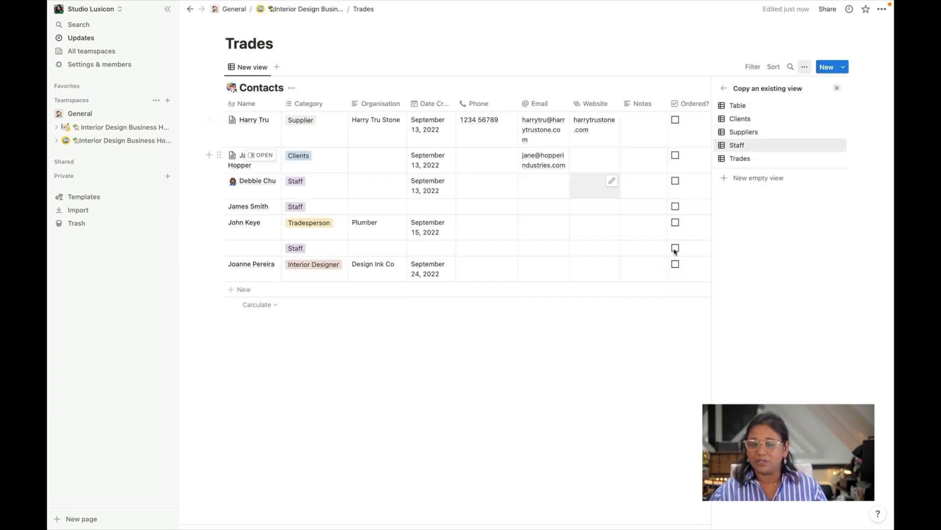
pyautogui.click(739, 158)
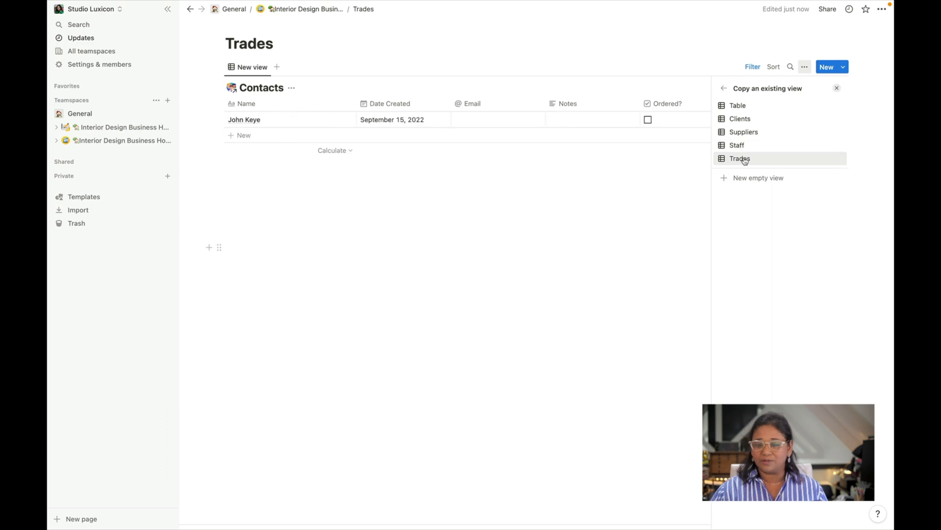
pyautogui.click(740, 157)
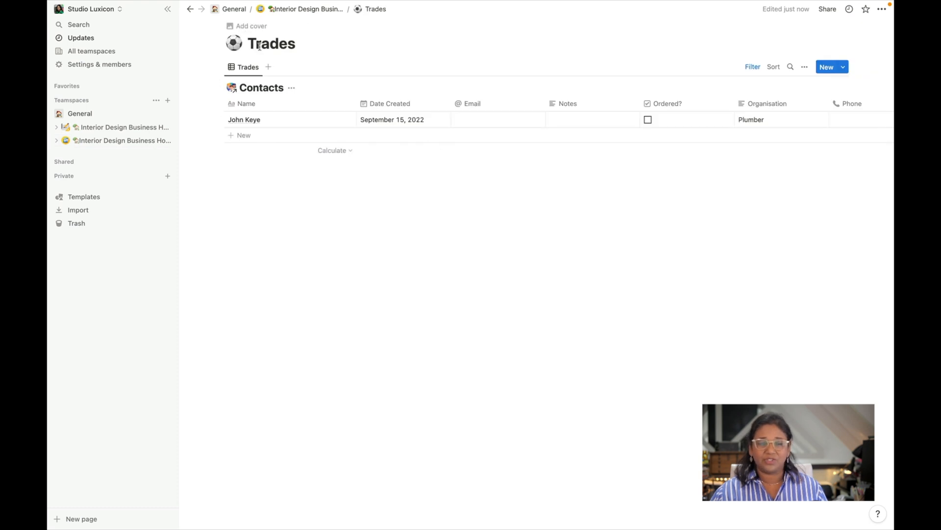
# Set a hammer as the Trades page icon
pyautogui.click(235, 43)
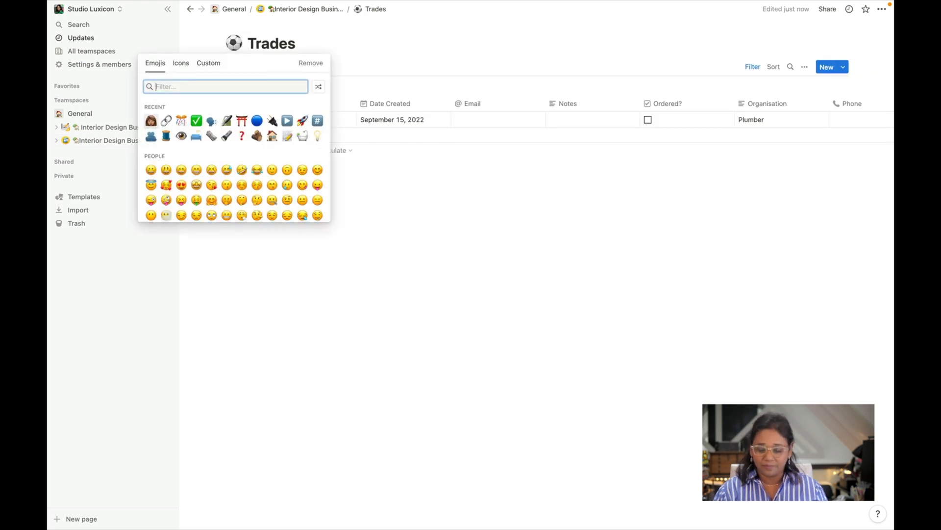
pyautogui.write('hamm')
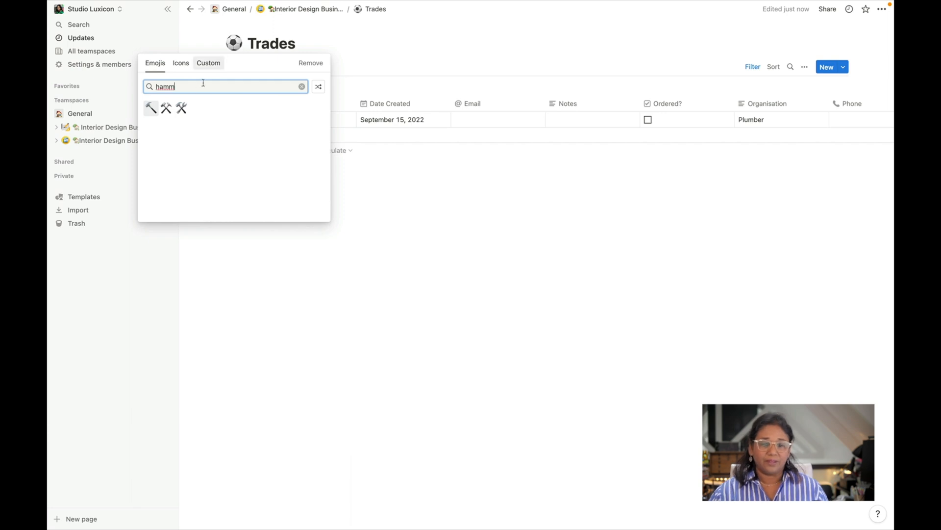
pyautogui.click(151, 108)
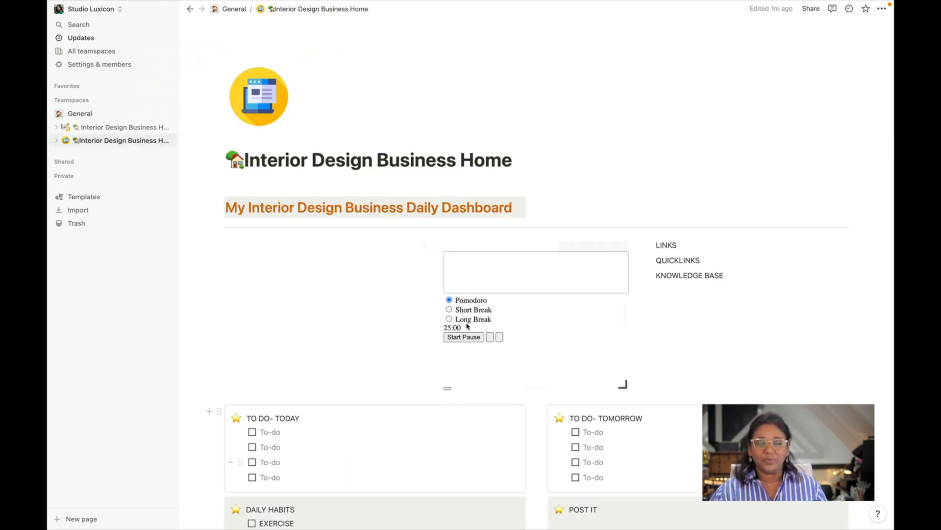
# Make the Master Link Database page an empty table database with Name and Tags columns
pyautogui.scroll(-3)
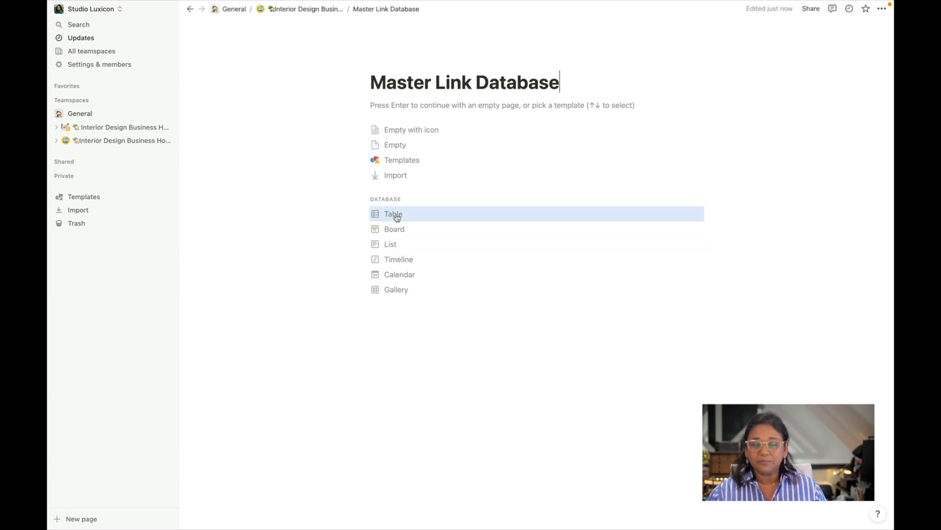
pyautogui.click(393, 214)
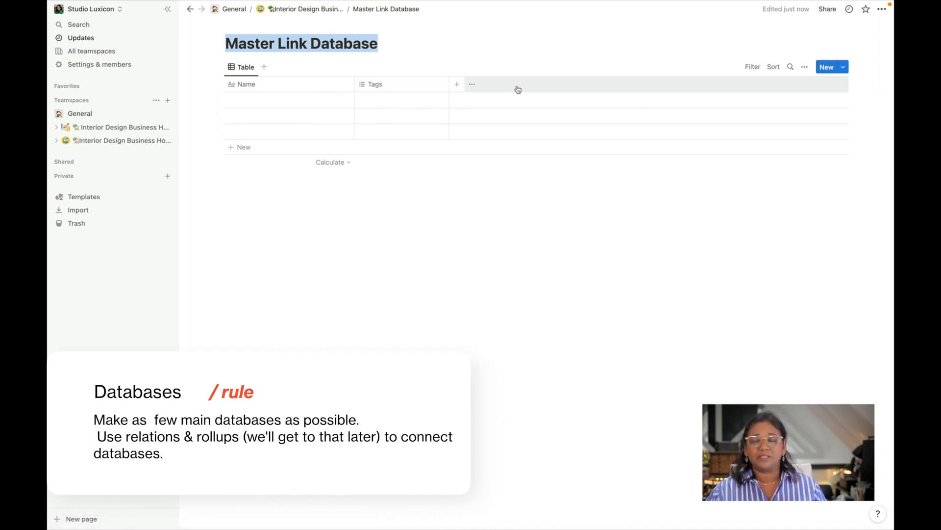
pyautogui.moveTo(388, 216)
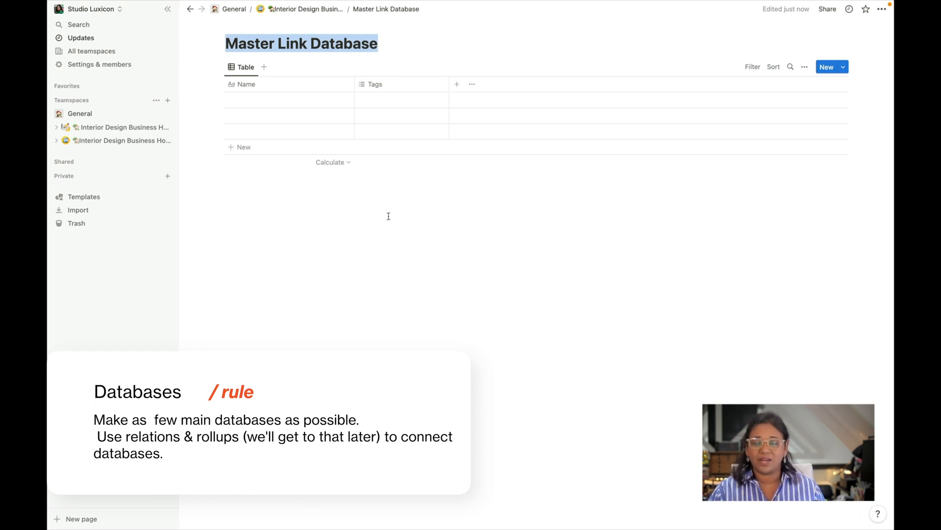
pyautogui.moveTo(396, 220)
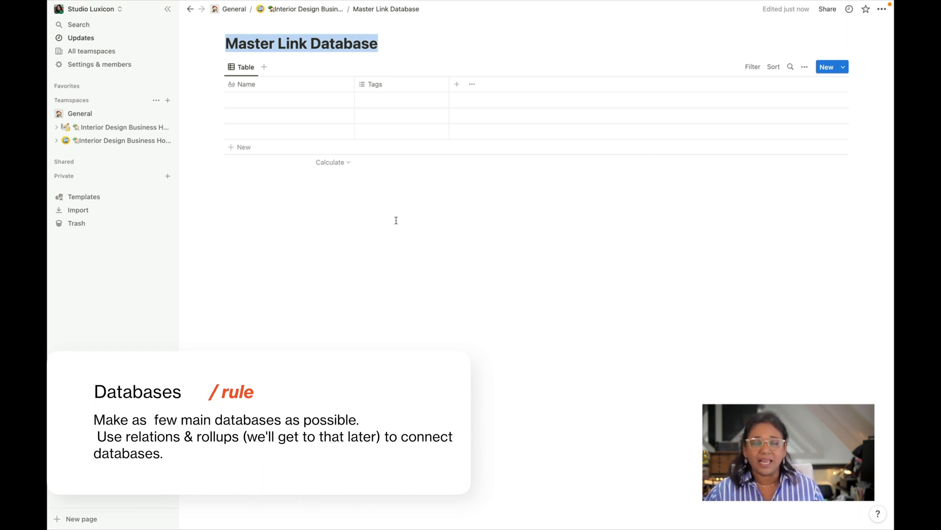
# Rename the Tags column to Type
pyautogui.click(374, 84)
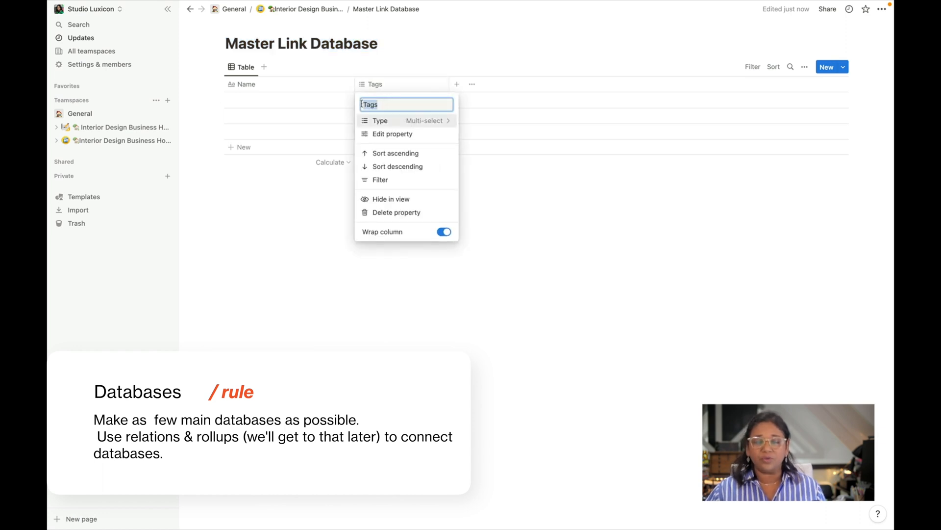
pyautogui.write('Tye')
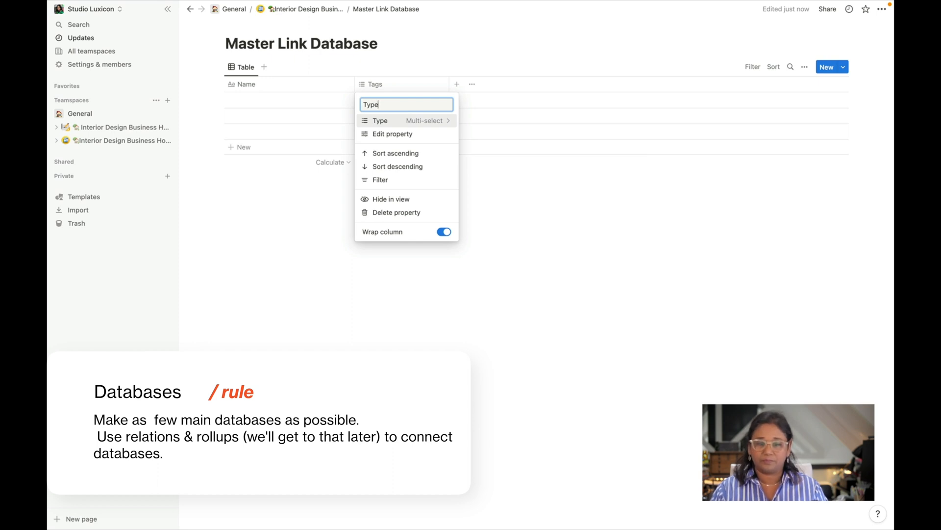
pyautogui.click(393, 134)
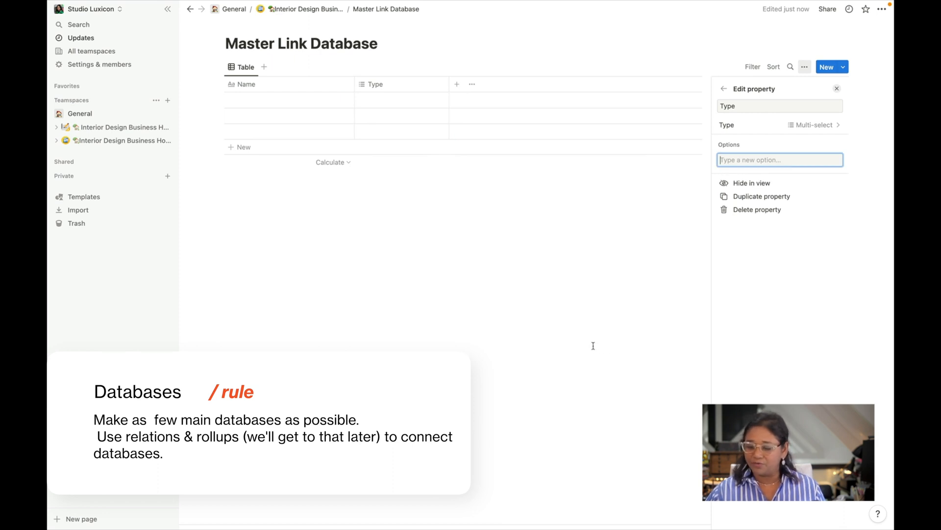
# Add Type options Admin, Blog Posts, Interior Designer, SOPS and Social Media
pyautogui.write('Ad')
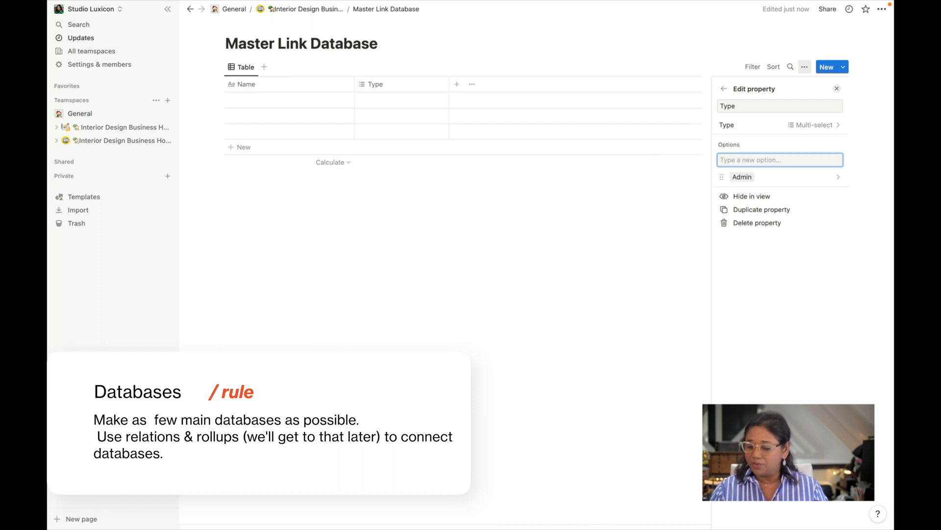
pyautogui.write('Blog')
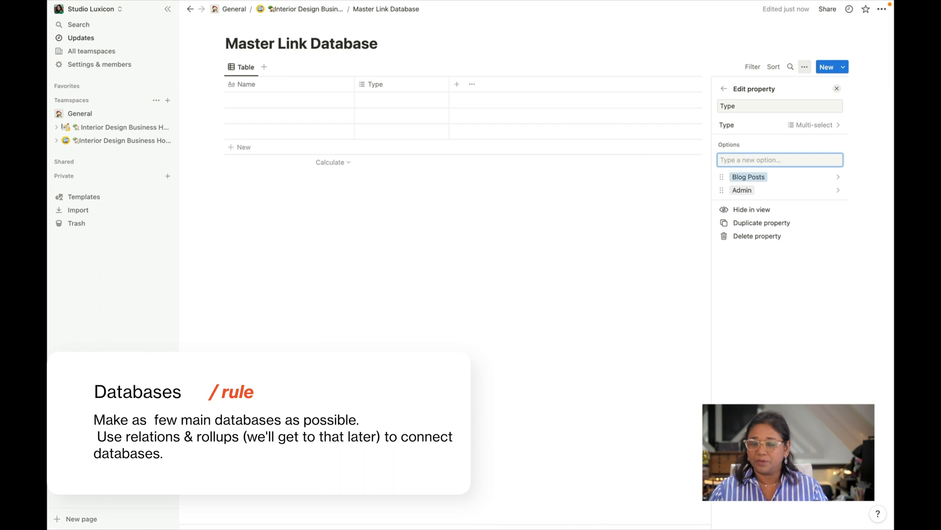
pyautogui.write('Inter')
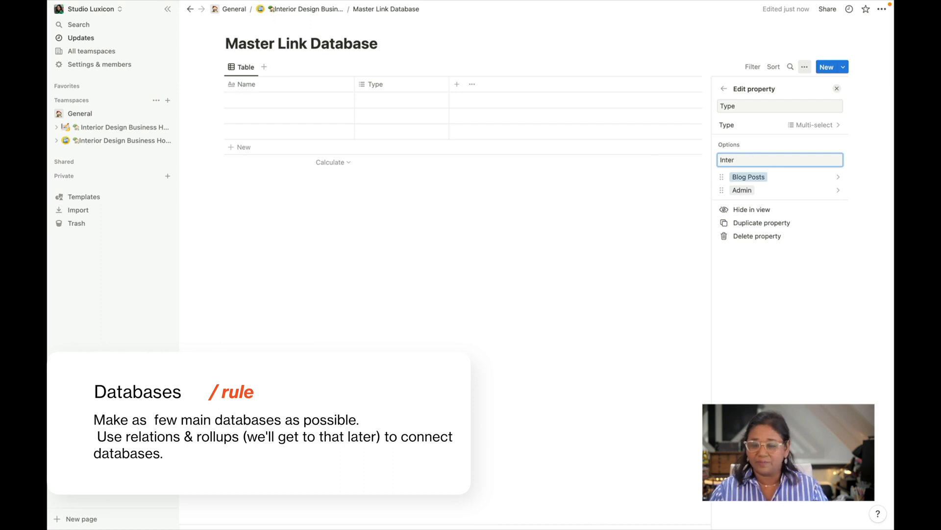
pyautogui.write('Interior Desig')
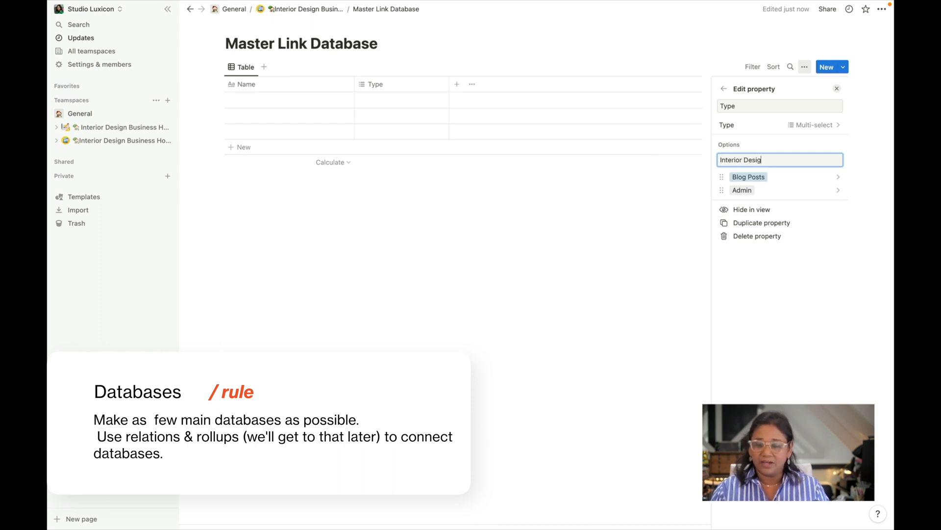
pyautogui.press('Enter')
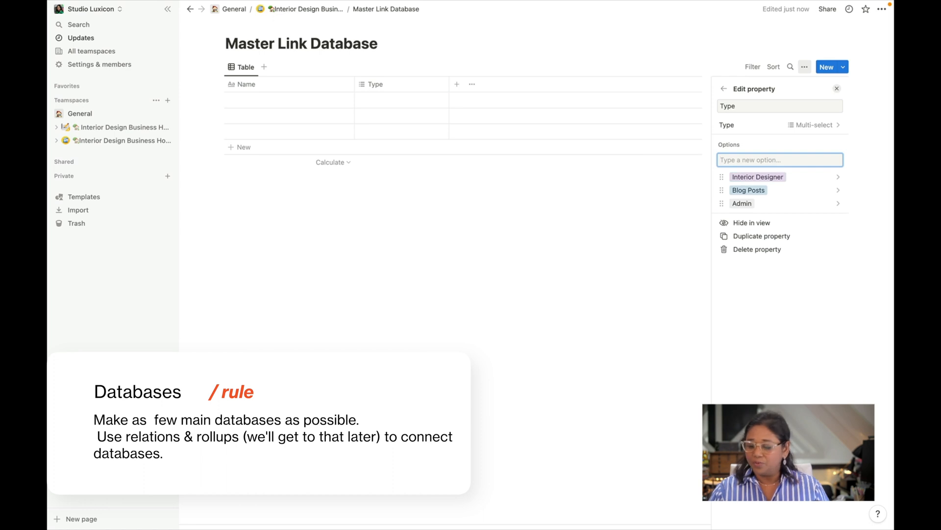
pyautogui.write('SOP')
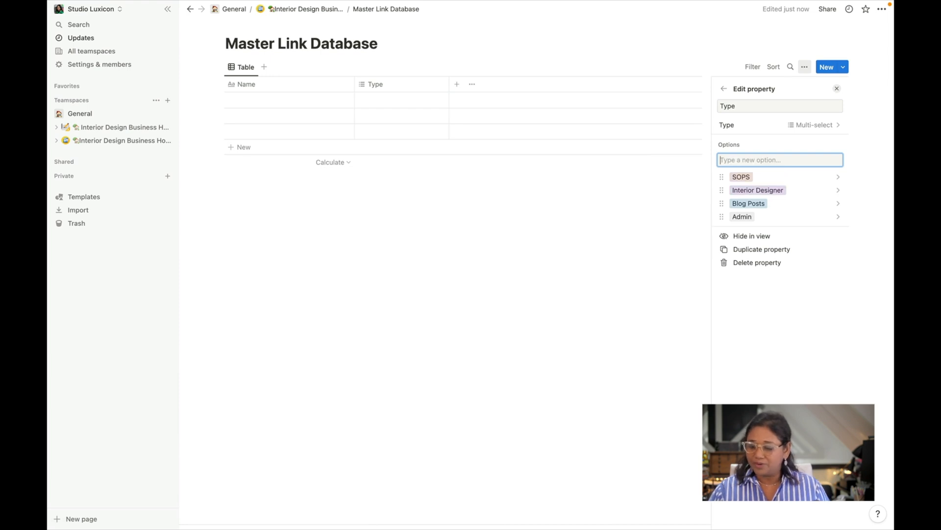
pyautogui.write('Soical')
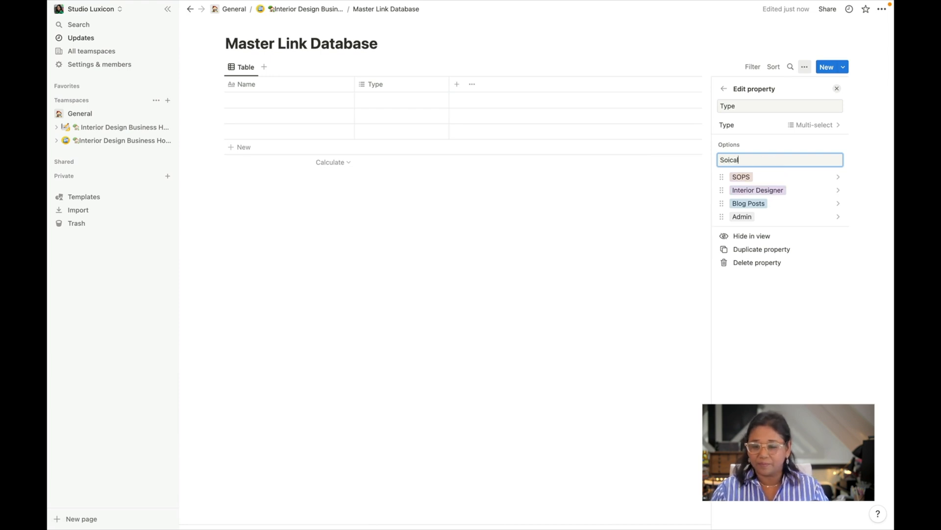
pyautogui.write('Social')
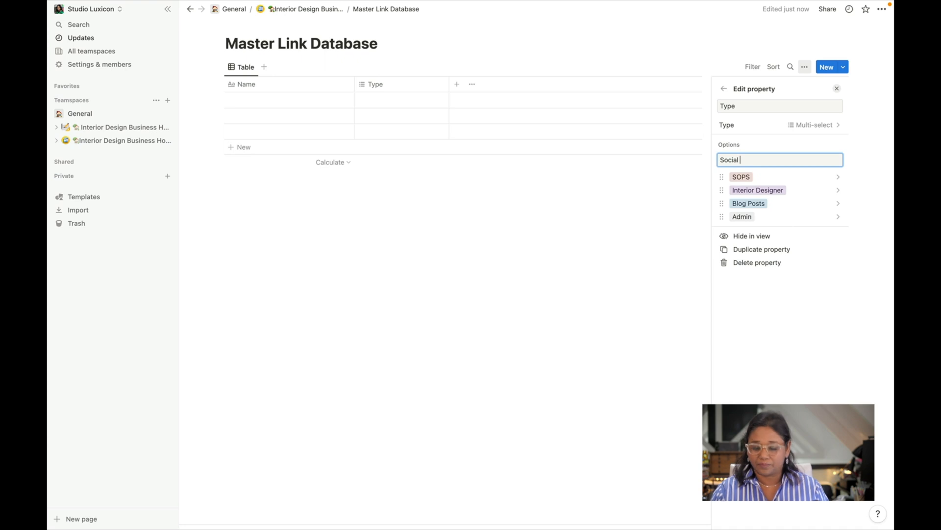
pyautogui.write('Media')
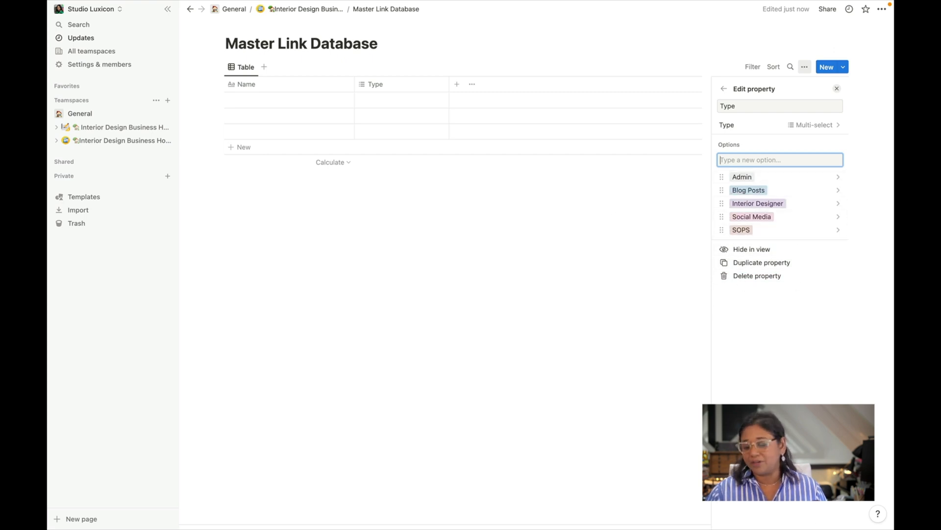
pyautogui.moveTo(753, 365)
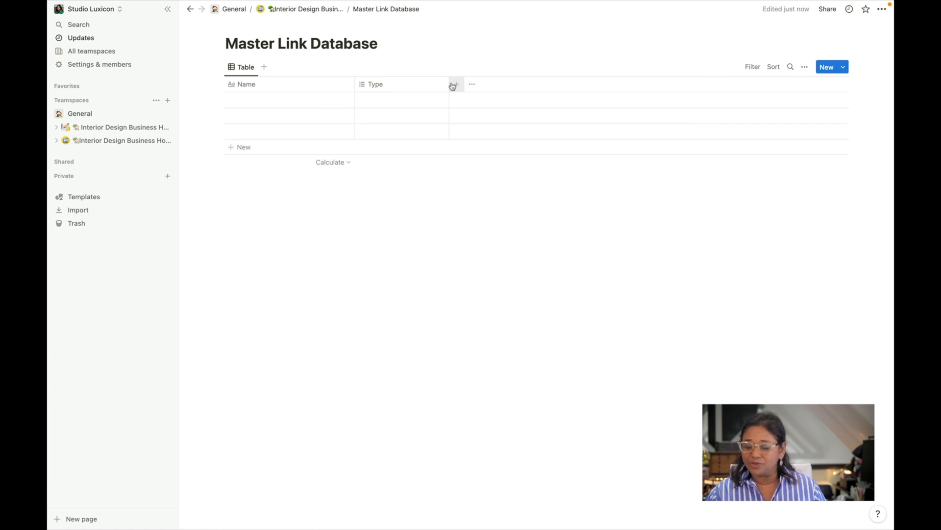
# Add a Date property column to the table
pyautogui.click(455, 84)
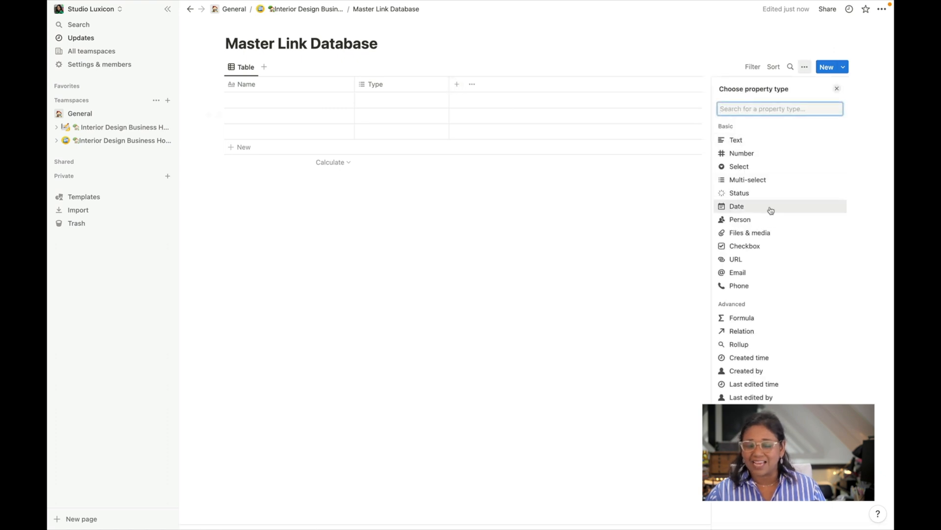
pyautogui.click(736, 206)
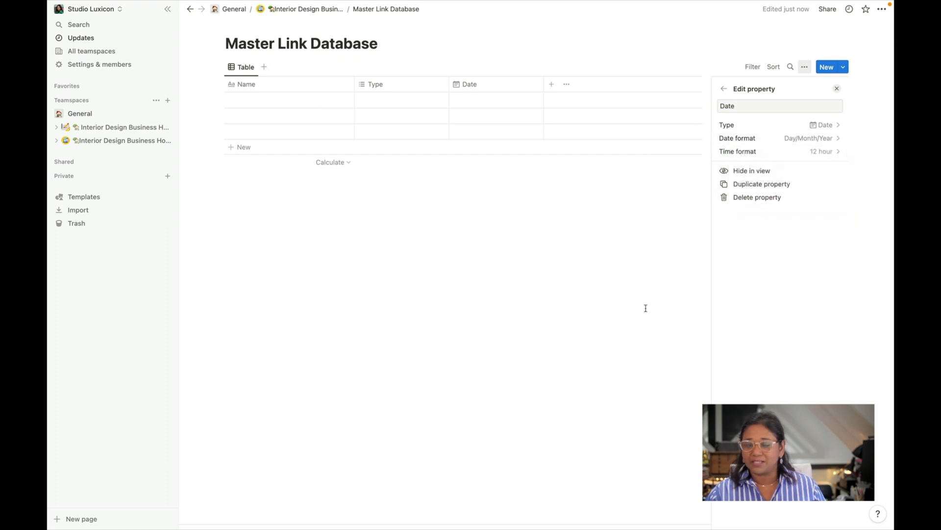
pyautogui.click(836, 88)
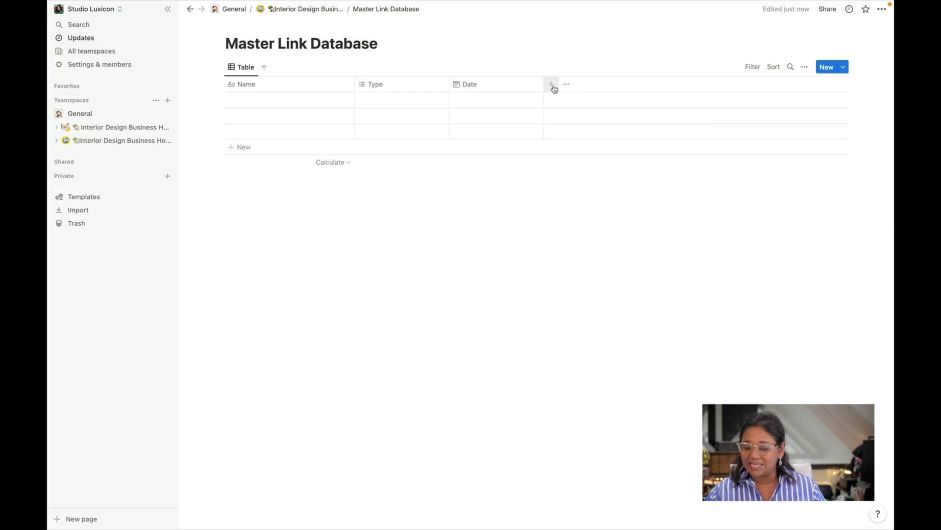
# Add a Link URL column and a Quicklinks checkbox column
pyautogui.click(551, 84)
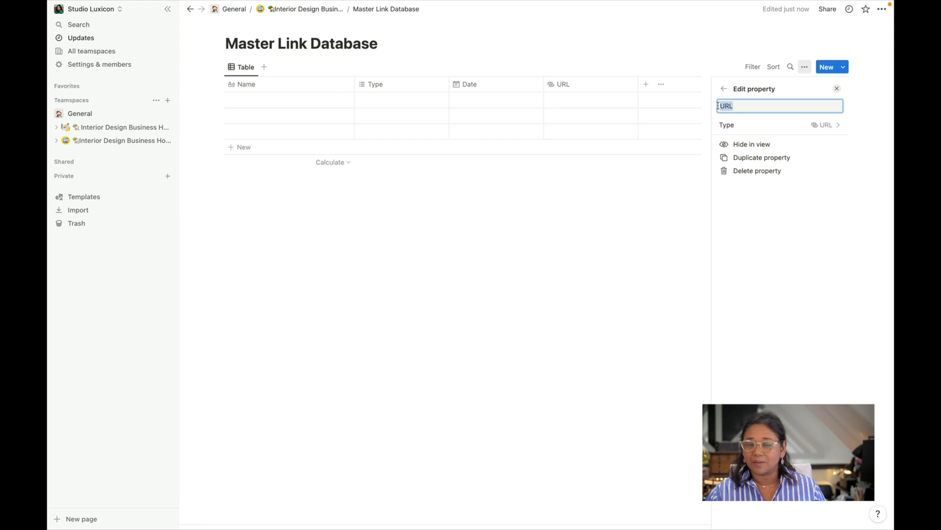
pyautogui.write('Link')
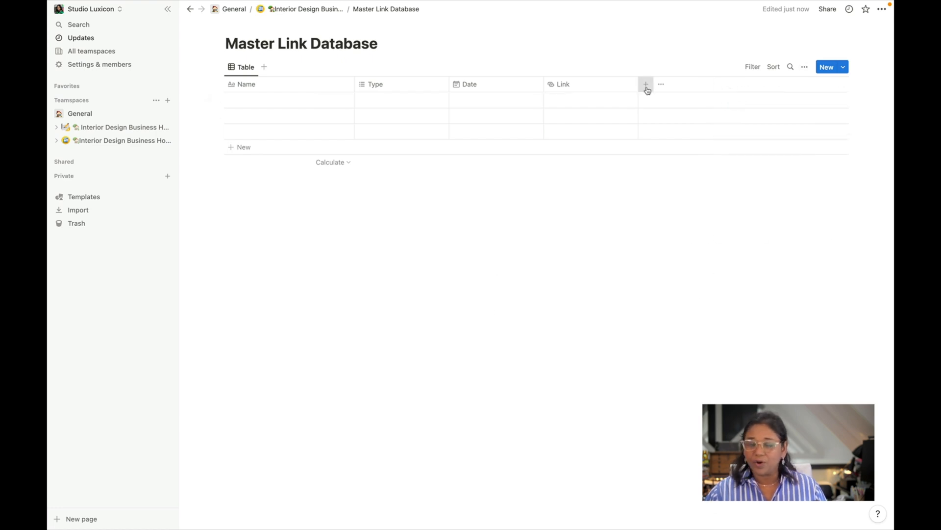
pyautogui.click(646, 83)
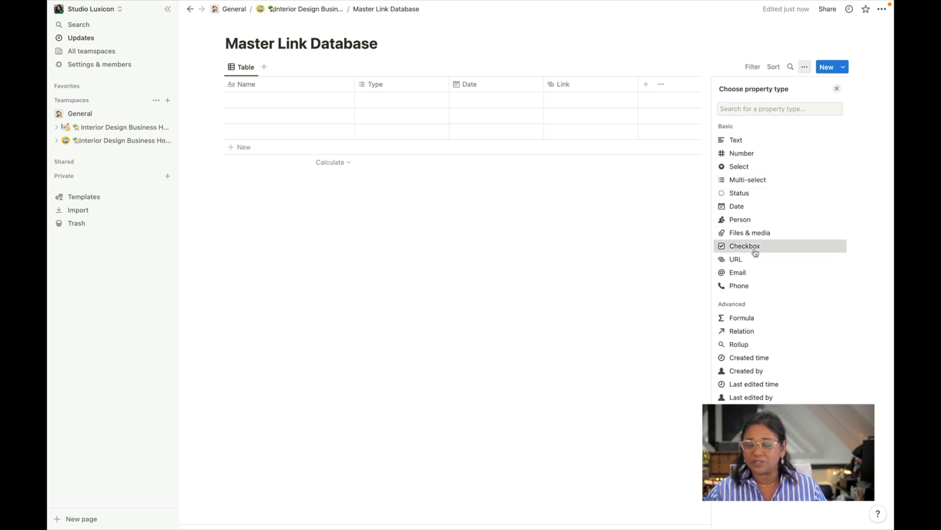
pyautogui.click(745, 246)
pyautogui.write('Quicklinks')
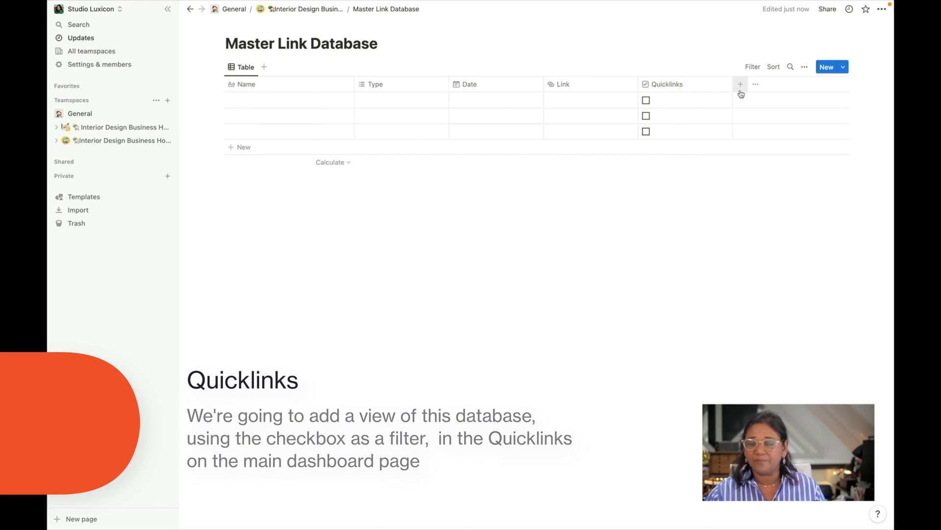
# Add a Contacts relation column to the Contacts database, also shown on Contacts
pyautogui.click(740, 84)
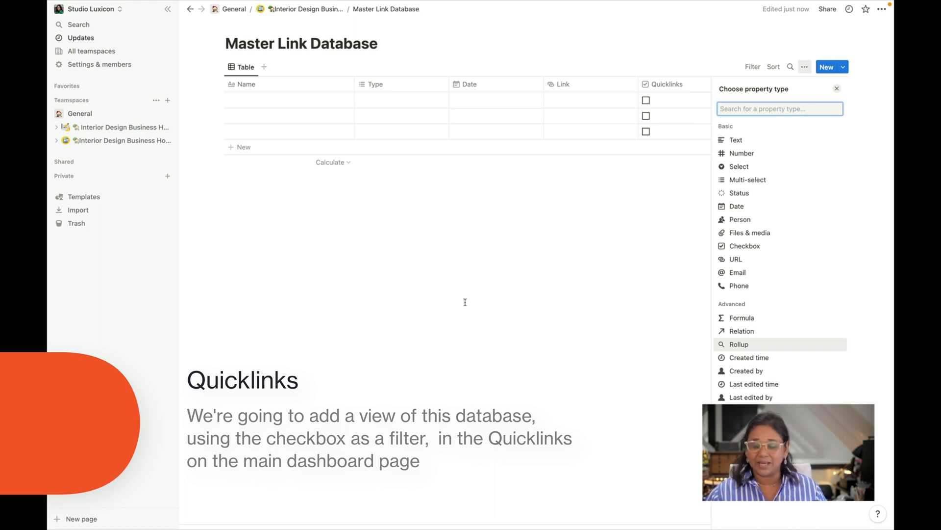
pyautogui.moveTo(753, 383)
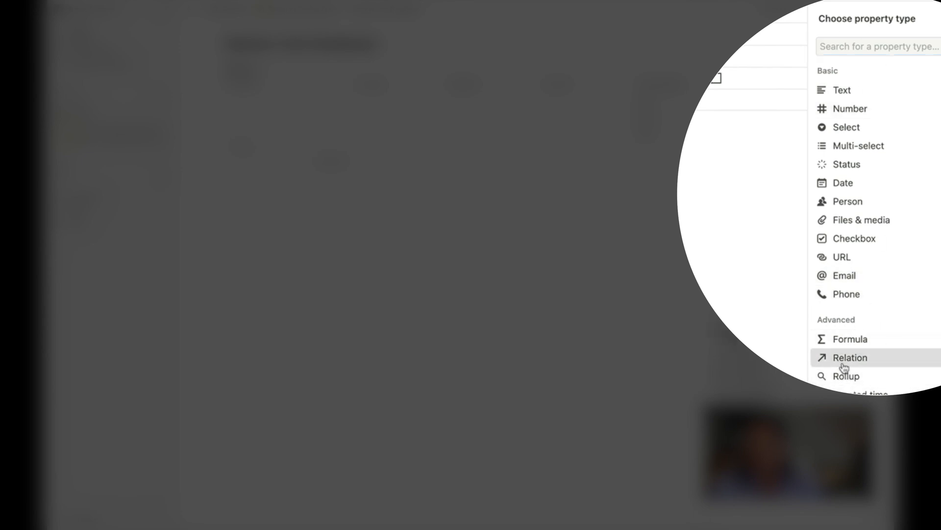
pyautogui.click(849, 358)
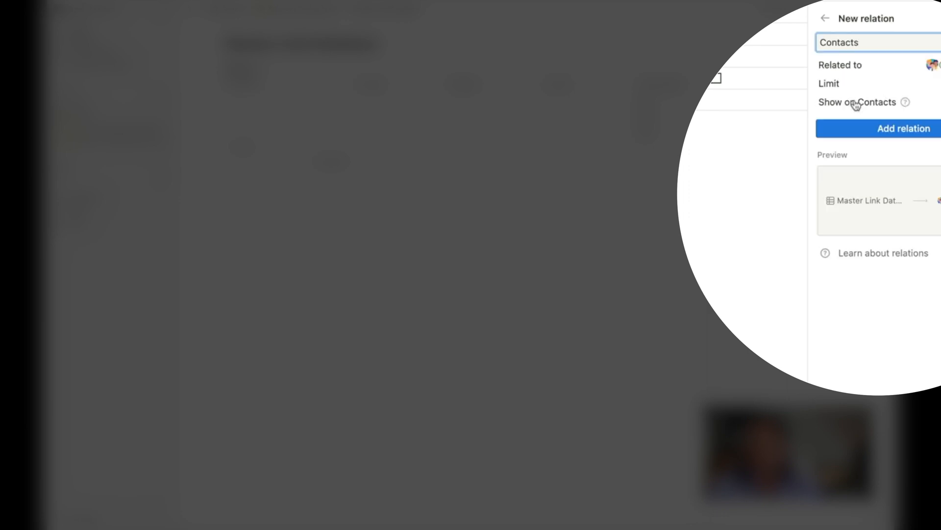
pyautogui.moveTo(889, 108)
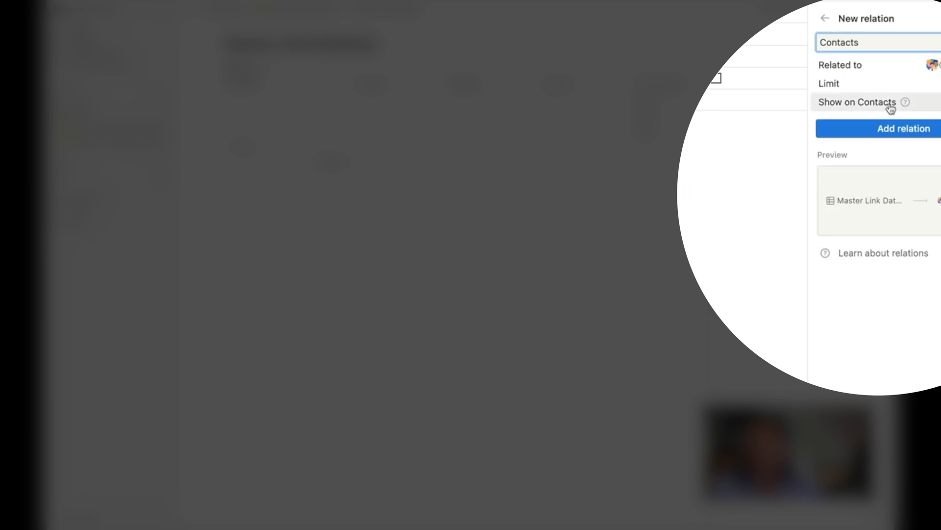
pyautogui.click(904, 128)
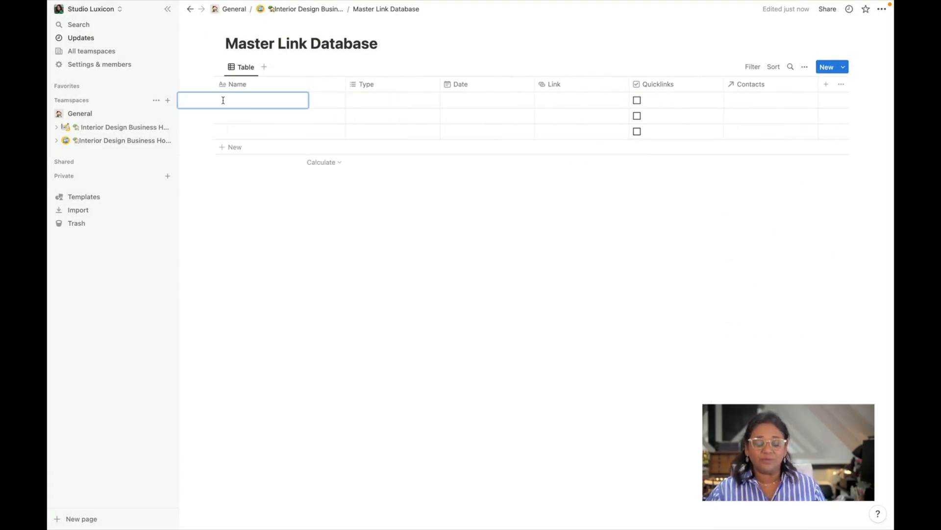
# Add a Design Ink Co entry tagged Interior Designer and dated 24 September 2022
pyautogui.write('Design')
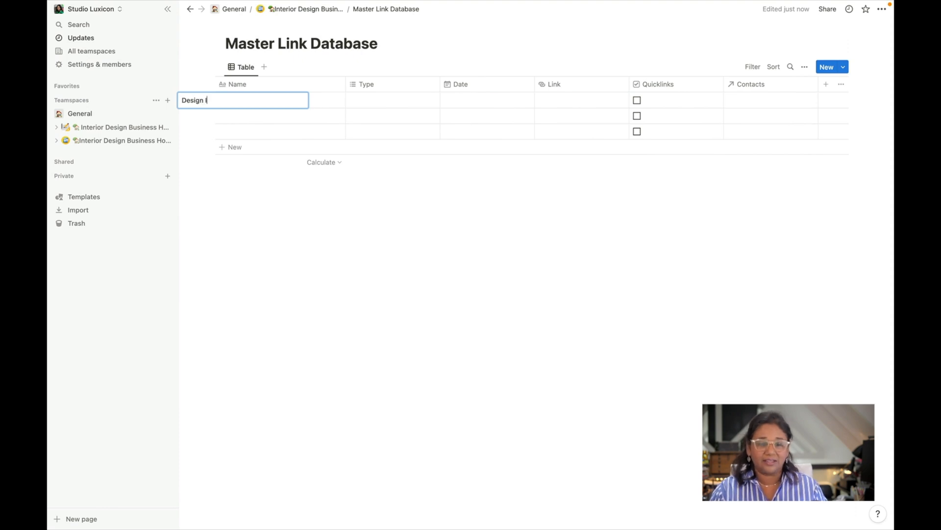
pyautogui.write('nk Co')
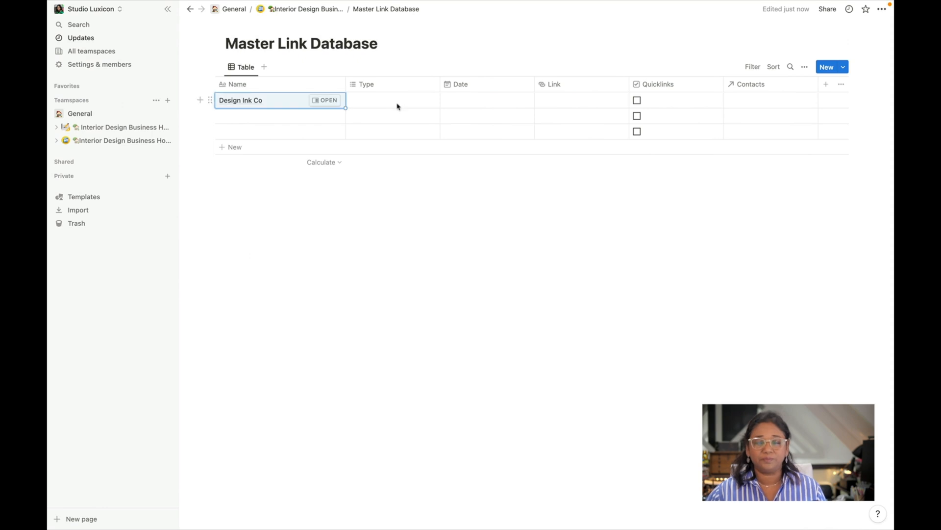
pyautogui.click(392, 100)
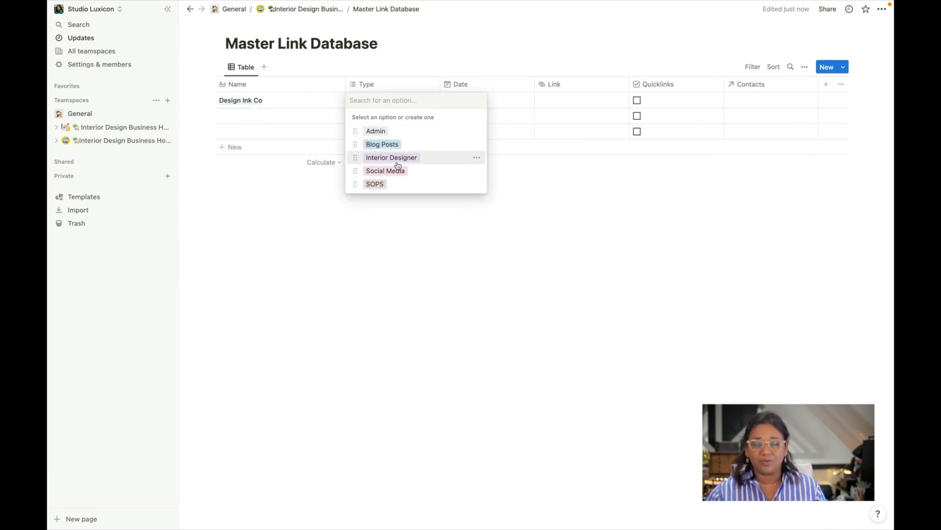
pyautogui.click(391, 157)
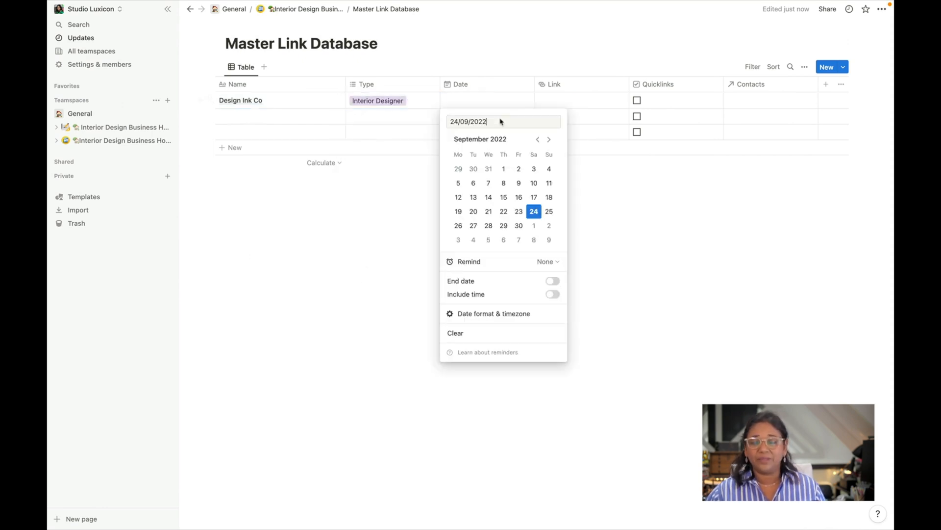
pyautogui.click(579, 126)
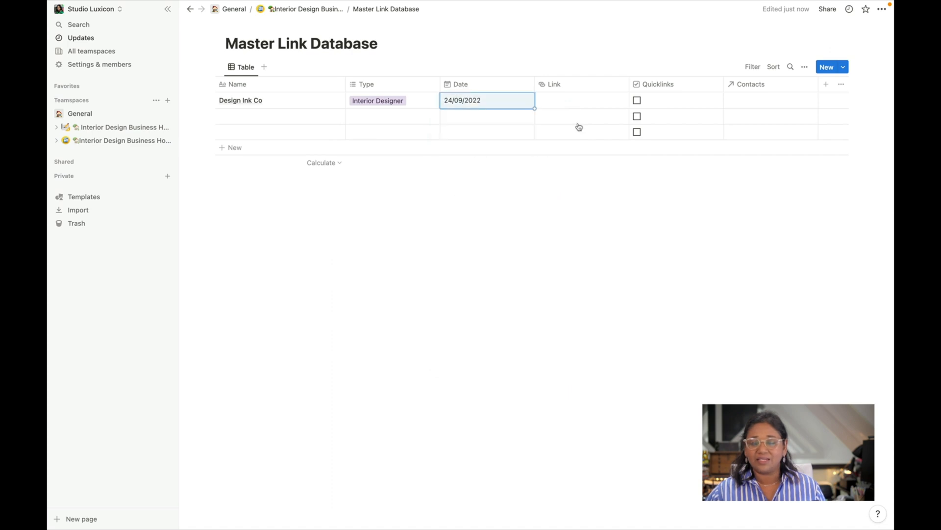
pyautogui.click(580, 100)
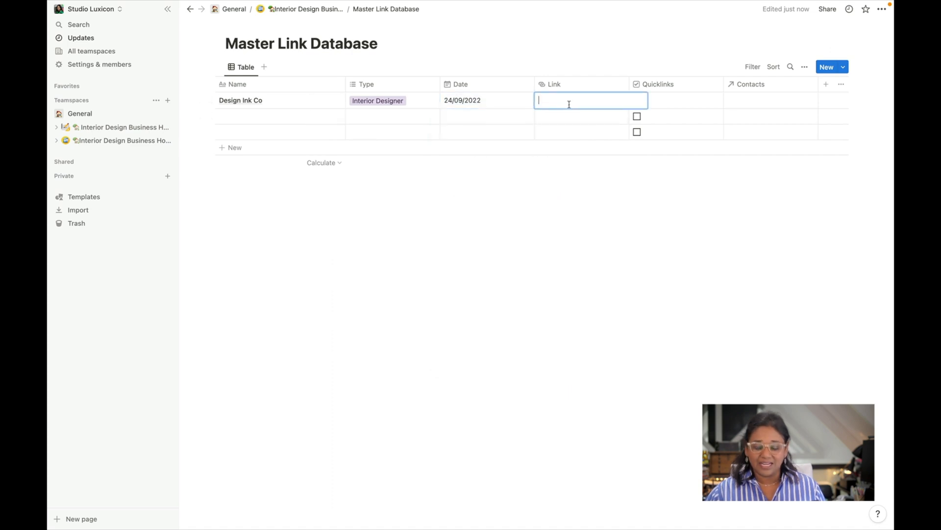
pyautogui.write('https://www.designinkco.com')
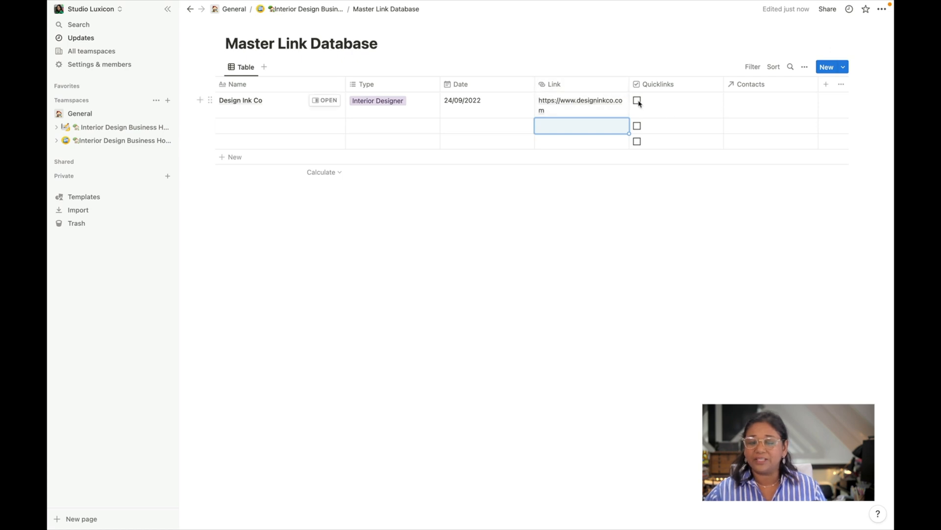
pyautogui.click(637, 100)
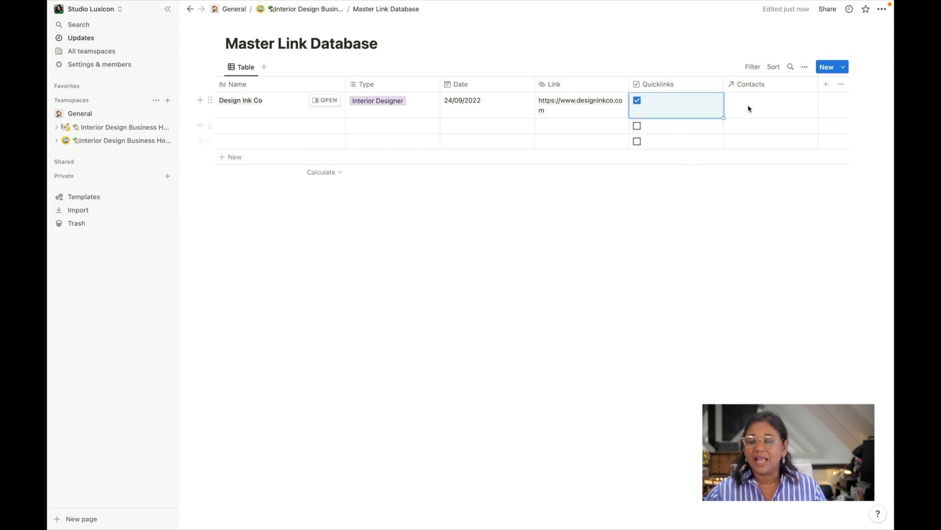
pyautogui.click(770, 105)
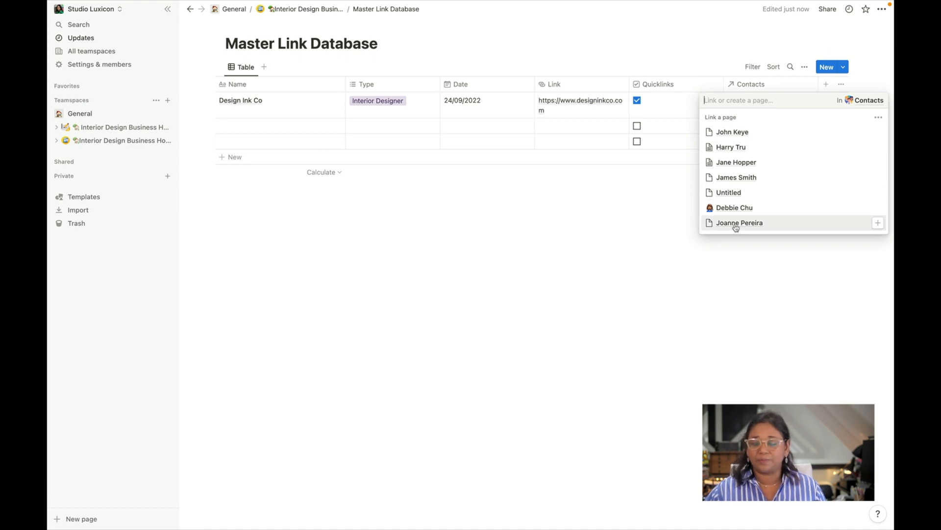
pyautogui.click(739, 222)
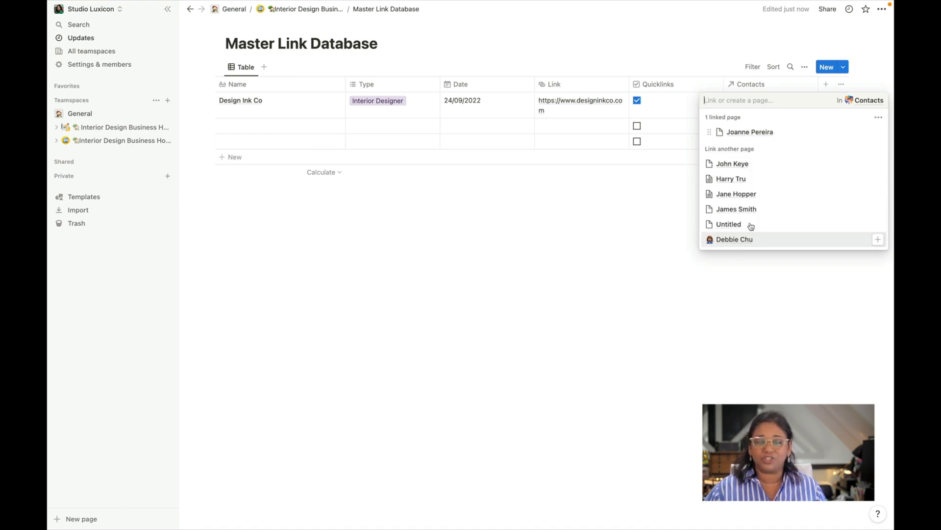
pyautogui.click(749, 131)
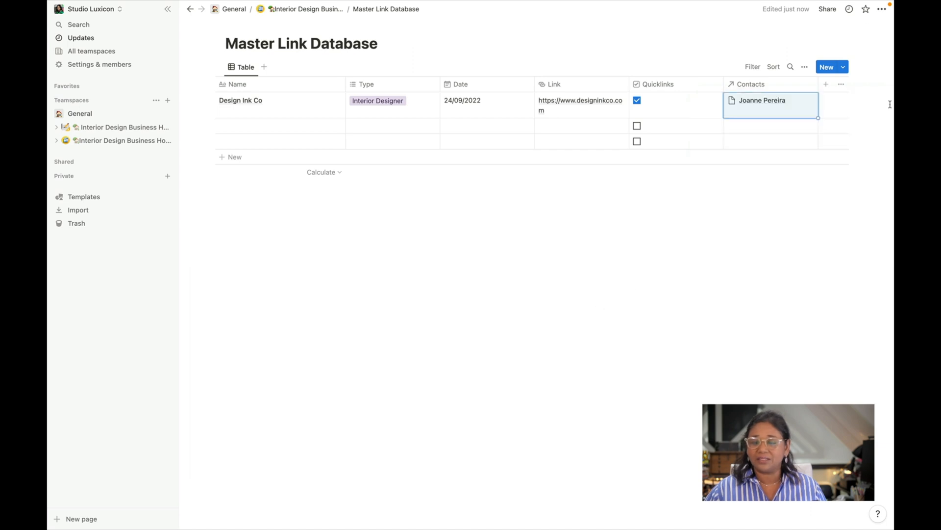
pyautogui.moveTo(305, 9)
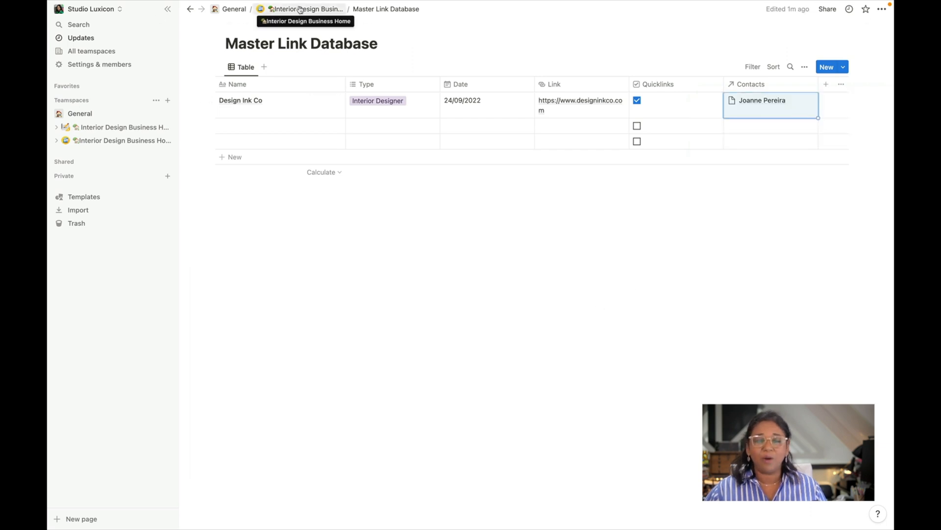
pyautogui.click(305, 8)
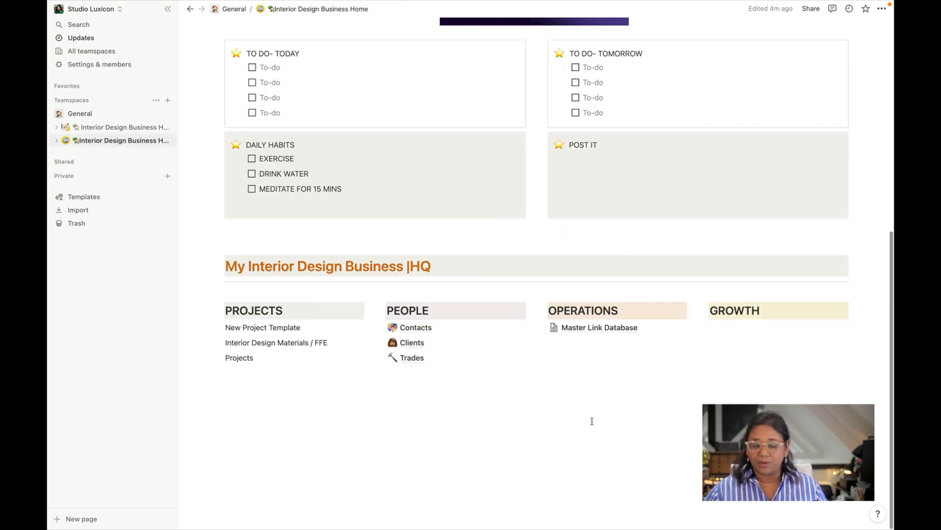
pyautogui.click(416, 327)
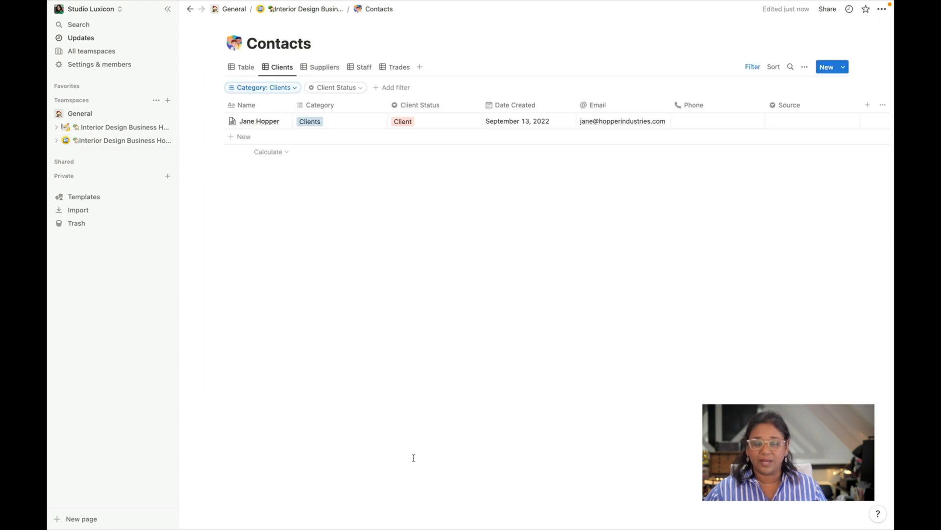
pyautogui.click(245, 67)
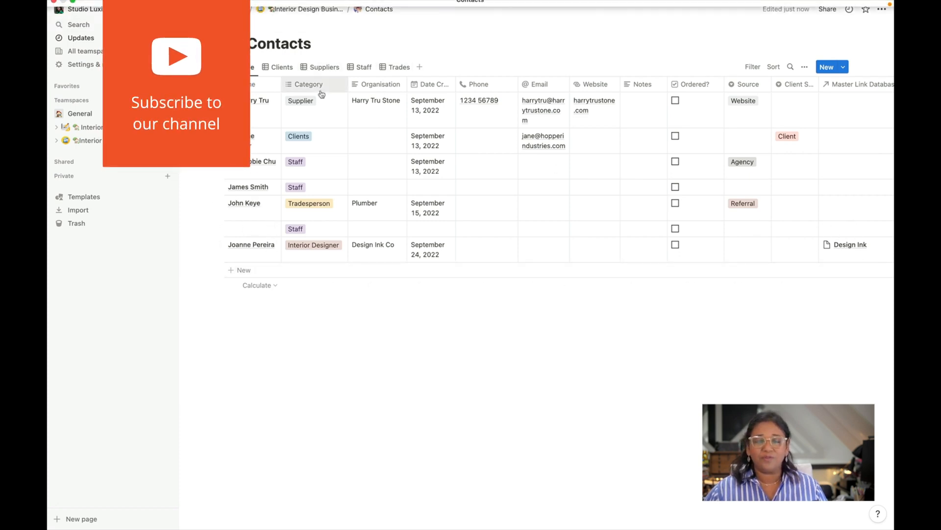
pyautogui.moveTo(307, 8)
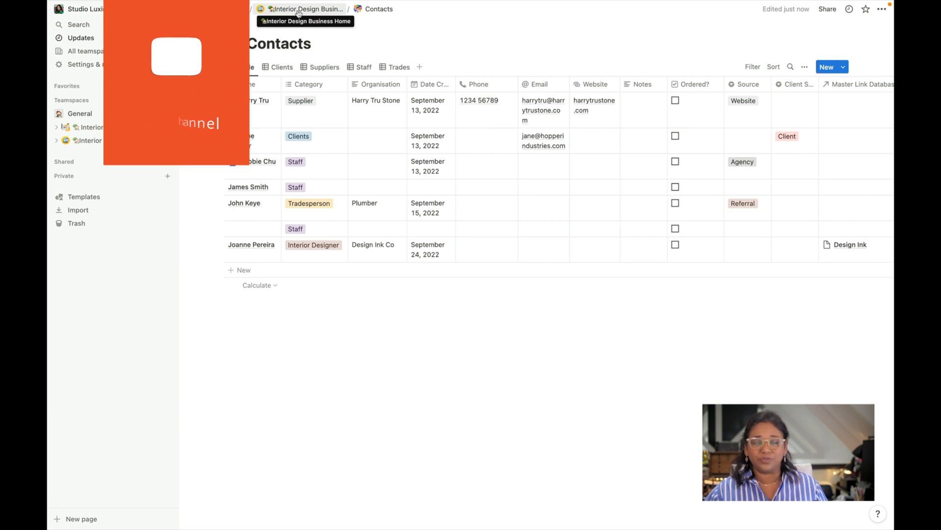